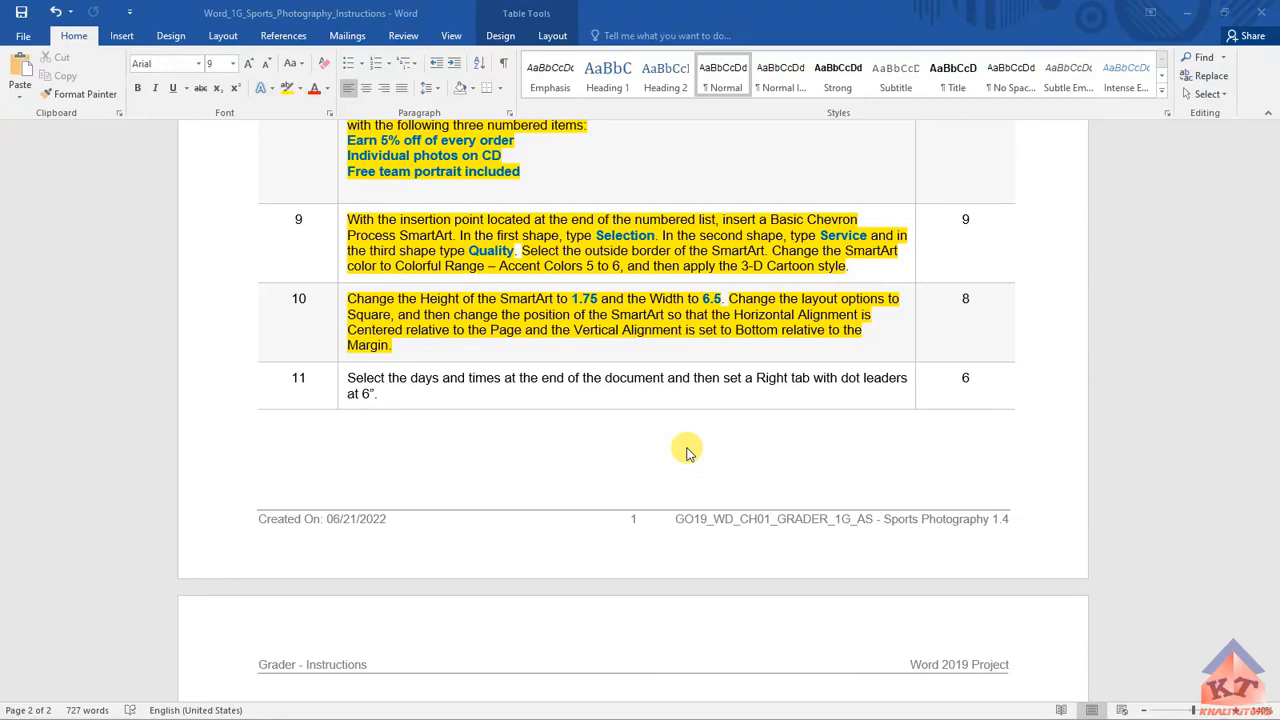
# Step: Select the Monday-Wednesday through Friday days-and-times lines at the document's end
pyautogui.click(360, 378)
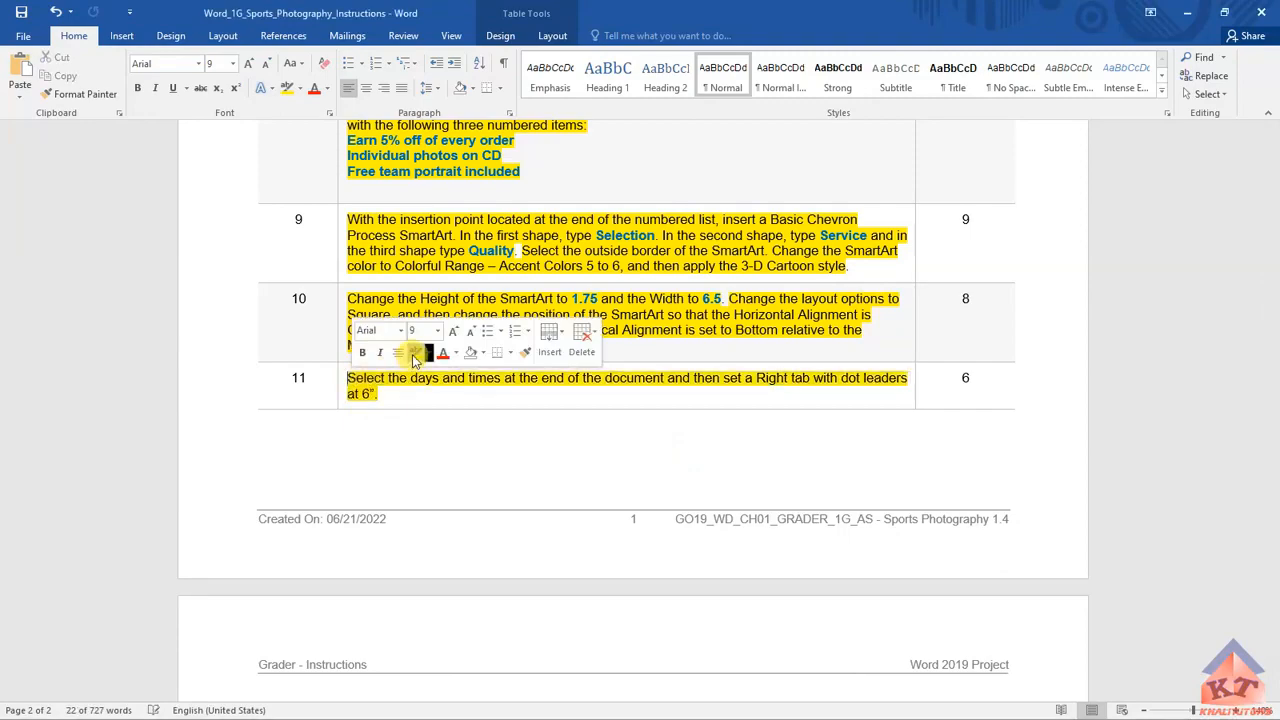
pyautogui.scroll(-3)
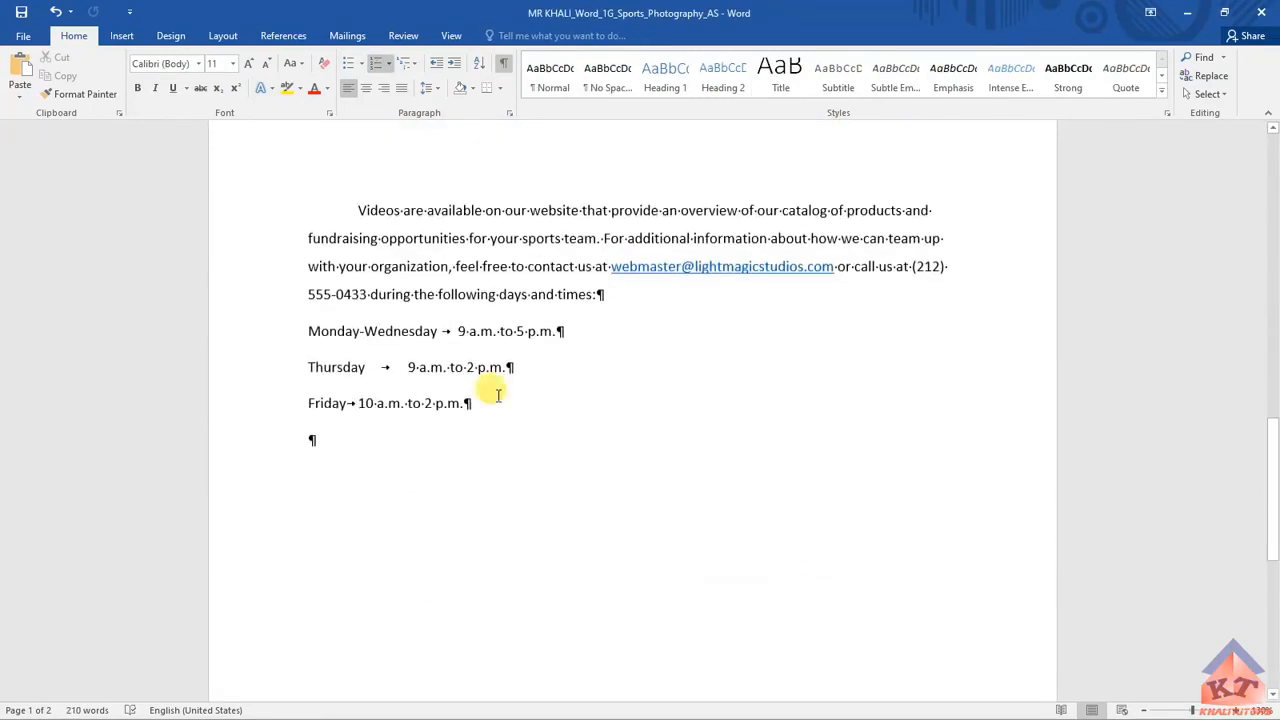
pyautogui.moveTo(308, 331); pyautogui.dragTo(470, 403)
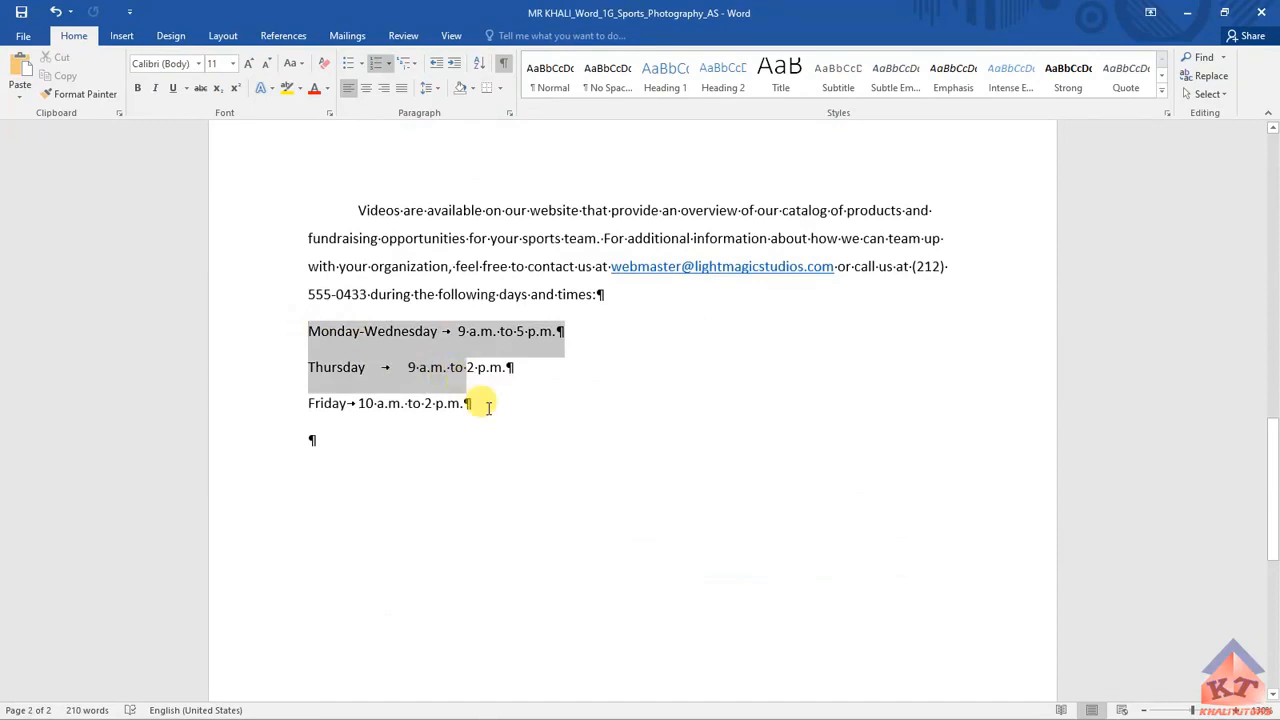
pyautogui.click(488, 405)
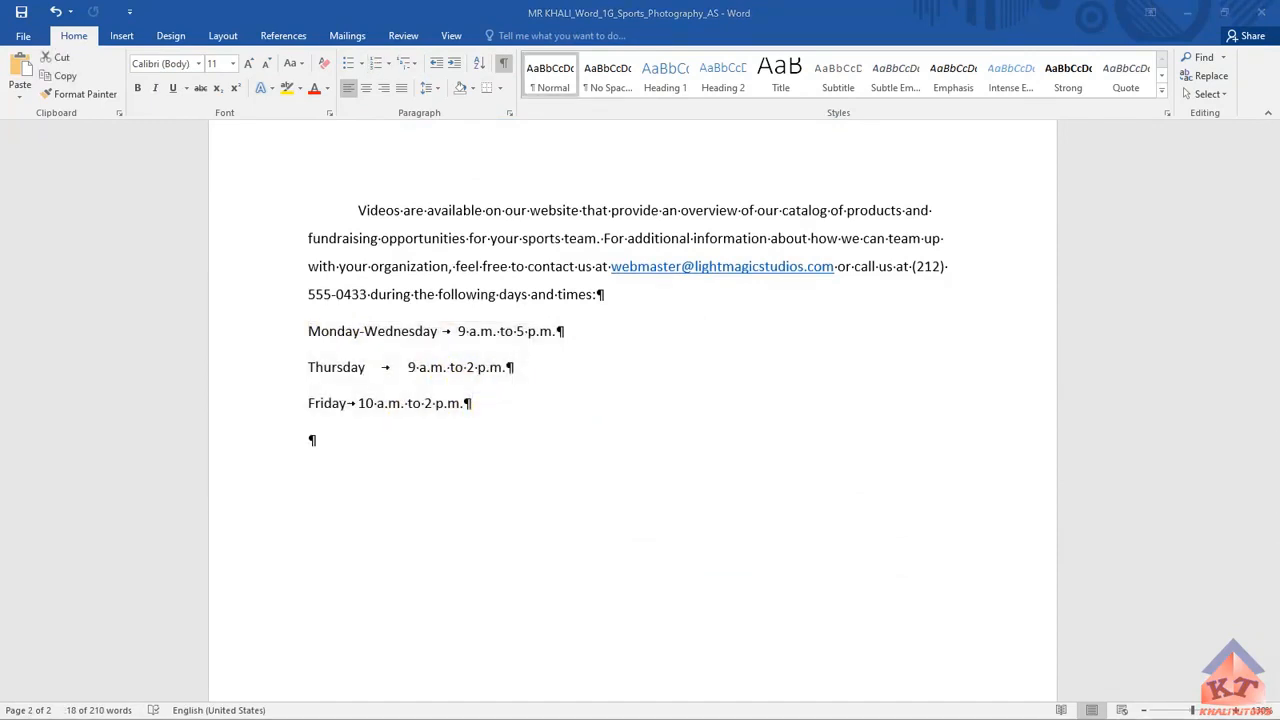
pyautogui.moveTo(793, 519)
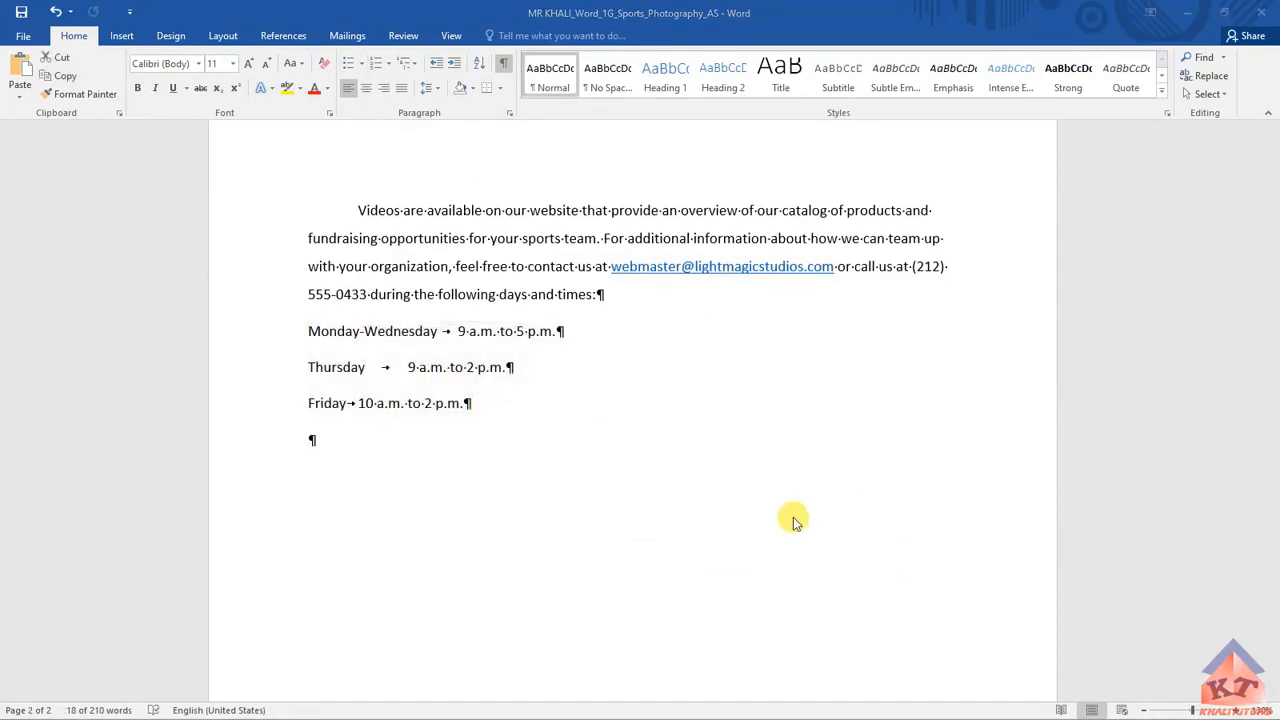
pyautogui.moveTo(432, 390)
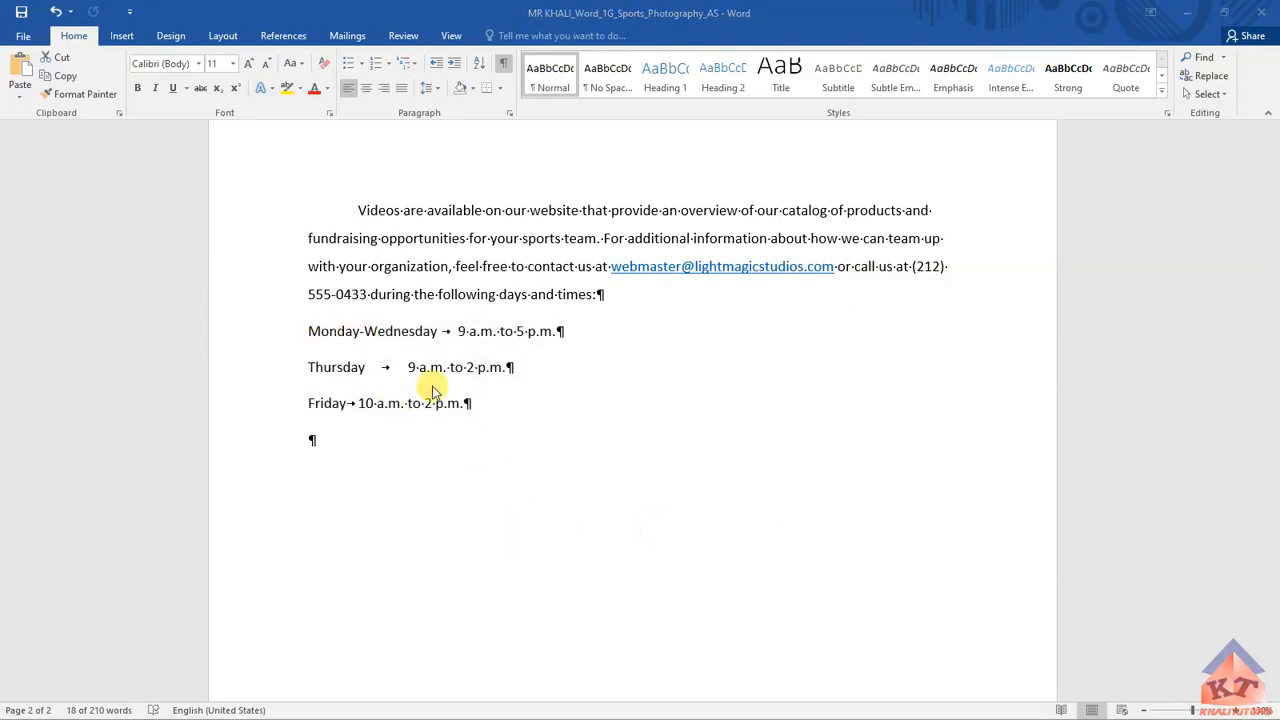
pyautogui.moveTo(308, 331); pyautogui.dragTo(471, 410)
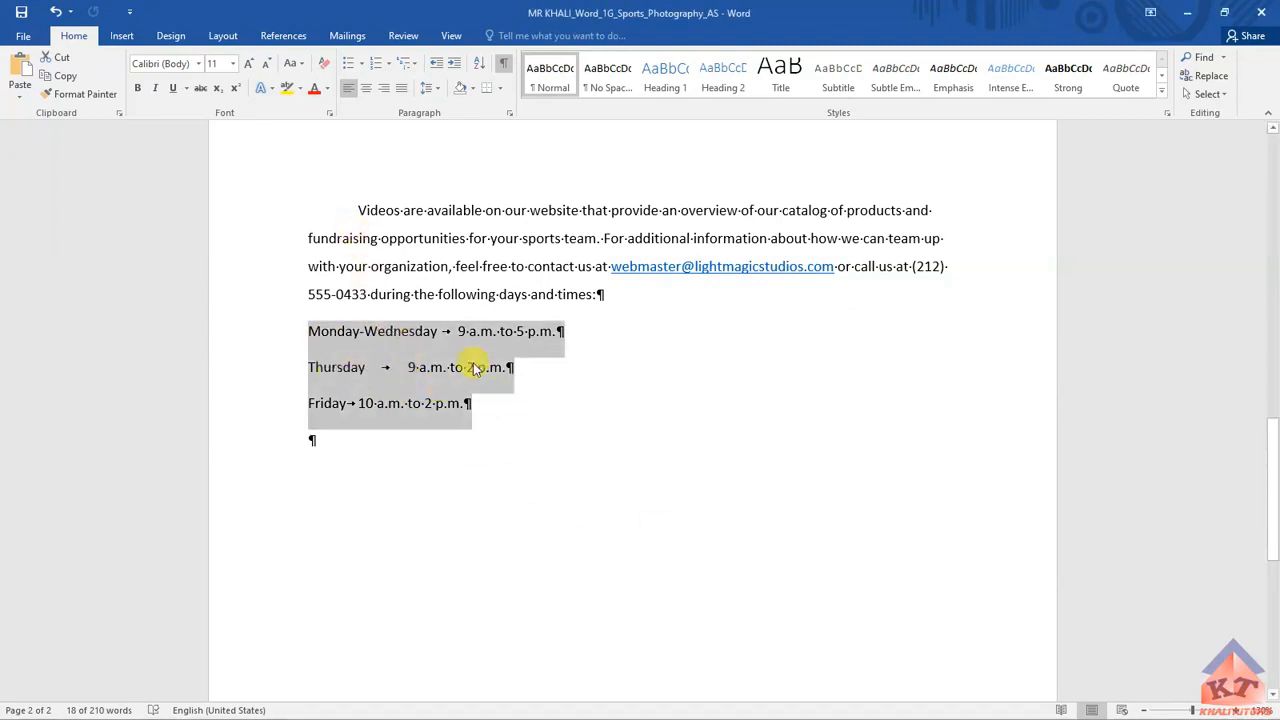
pyautogui.moveTo(508, 114)
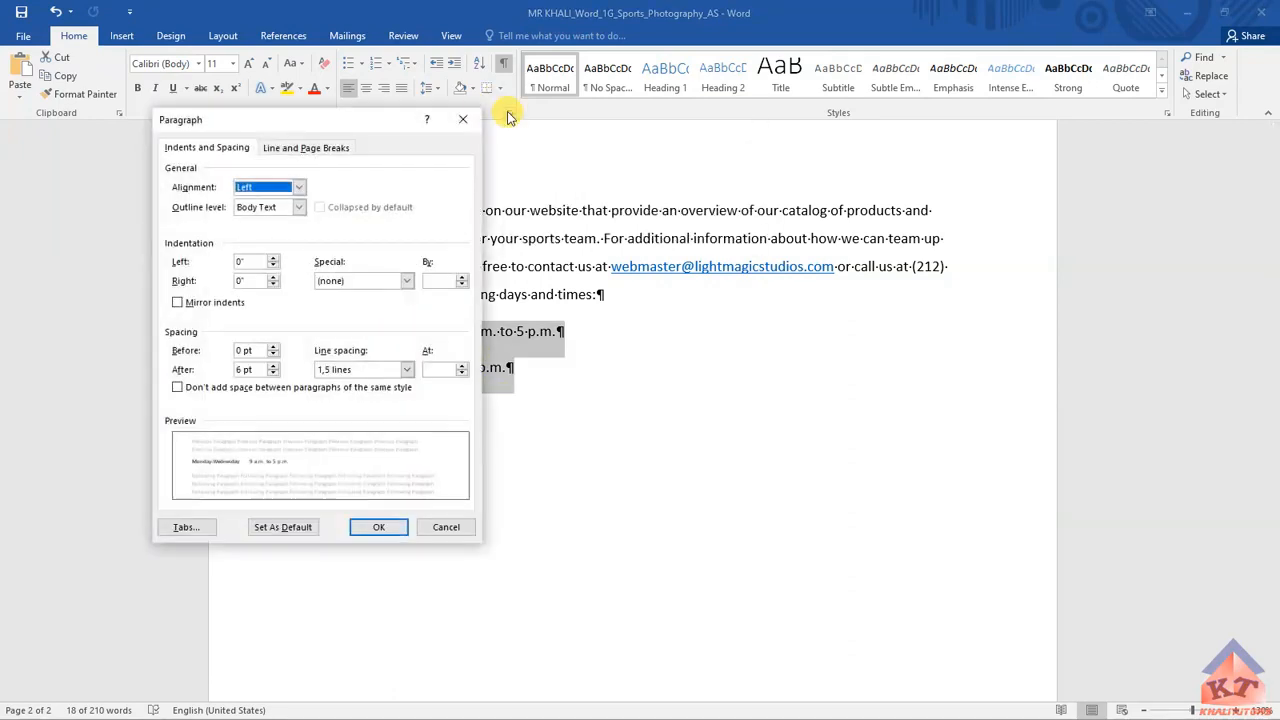
# Step: Open the Tabs dialog for the selected days-and-times lines
pyautogui.click(378, 527)
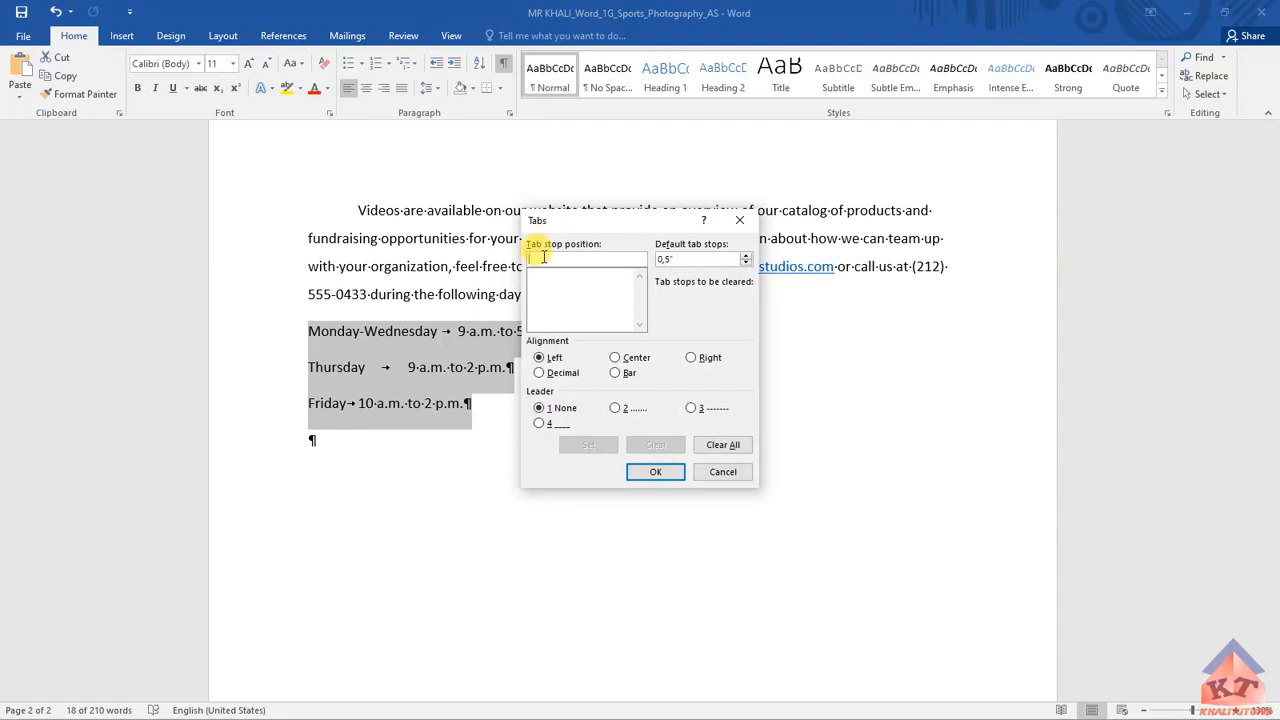
# Step: Set a 6-inch right-aligned tab stop with dot leaders and apply it
pyautogui.write('6')
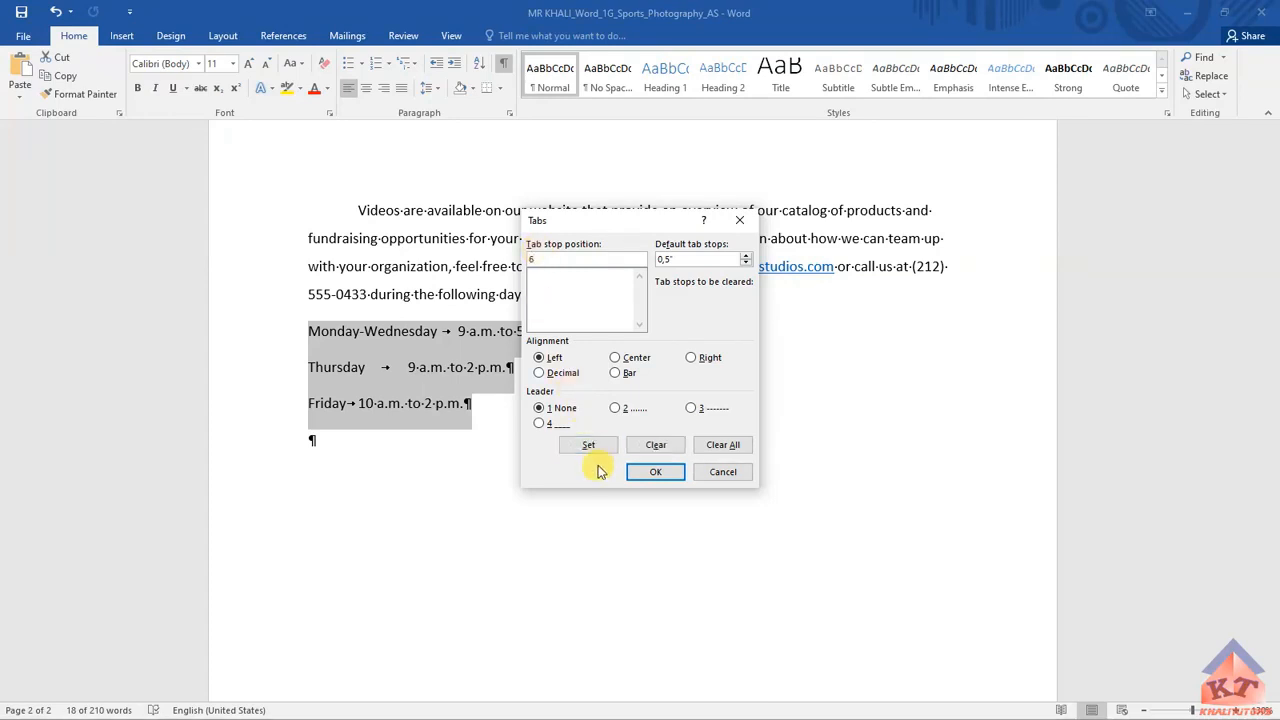
pyautogui.click(588, 445)
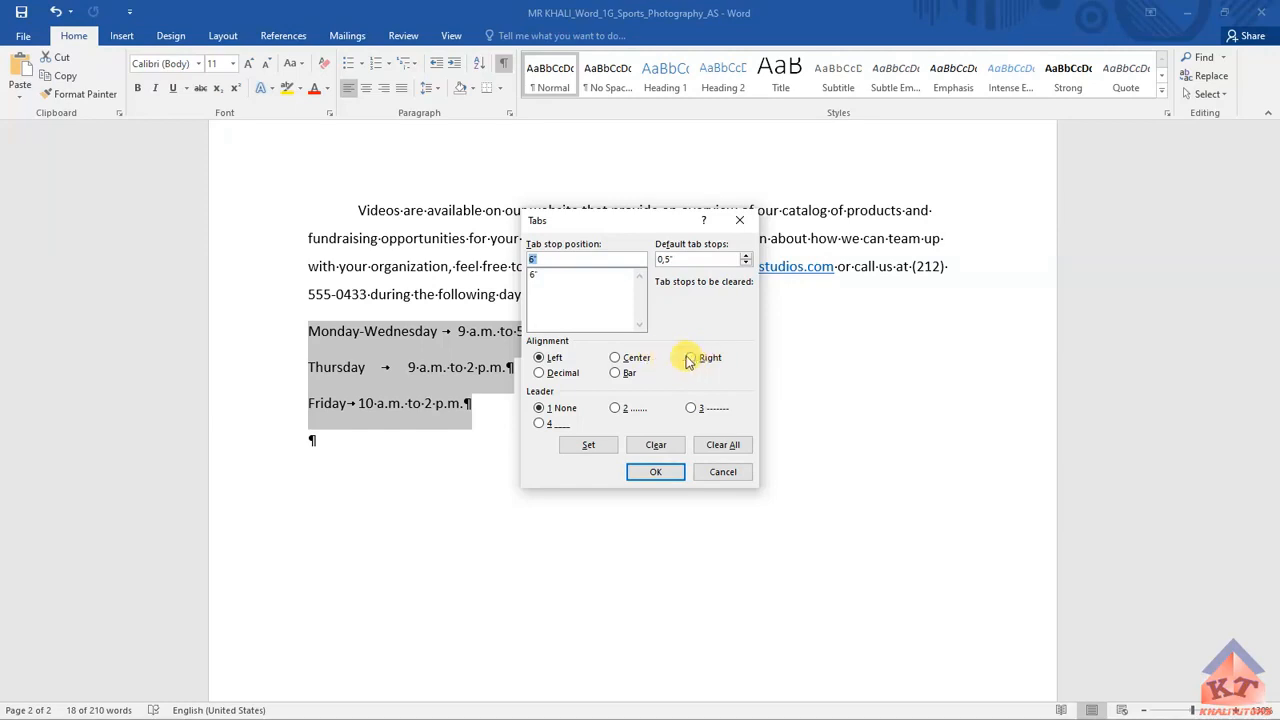
pyautogui.click(690, 357)
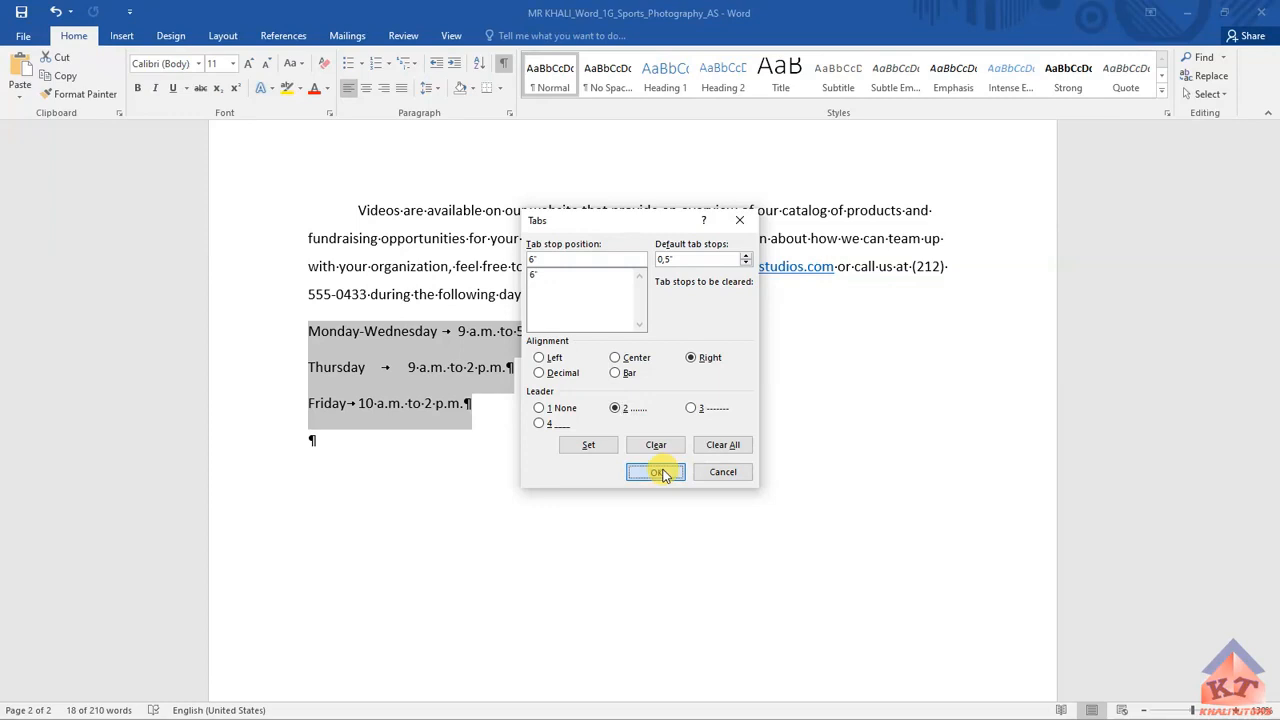
pyautogui.click(656, 472)
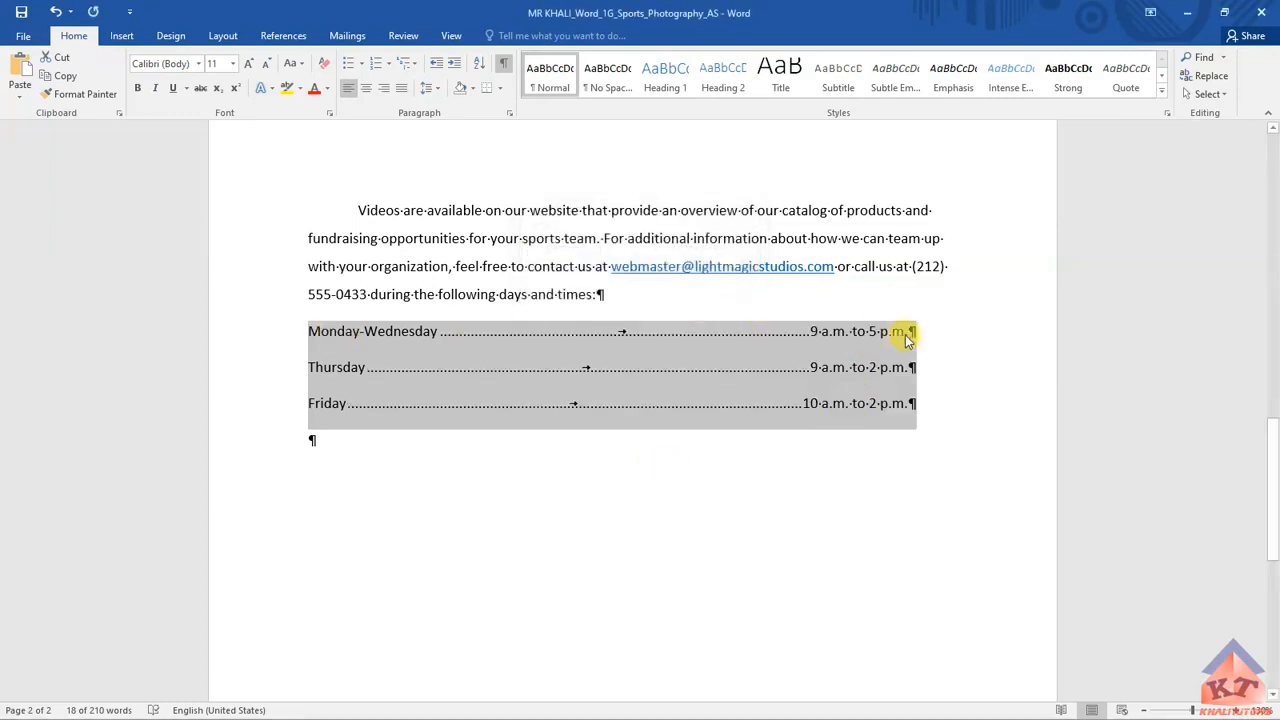
pyautogui.moveTo(990, 340)
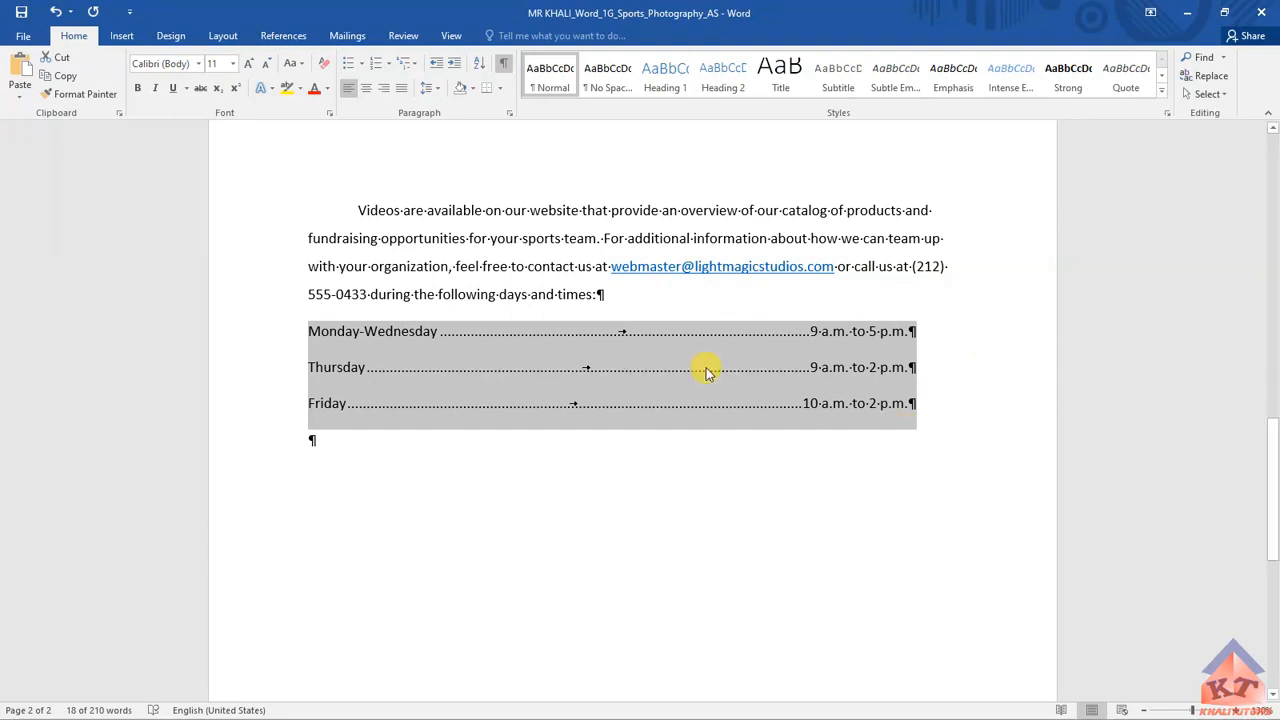
pyautogui.moveTo(895, 378)
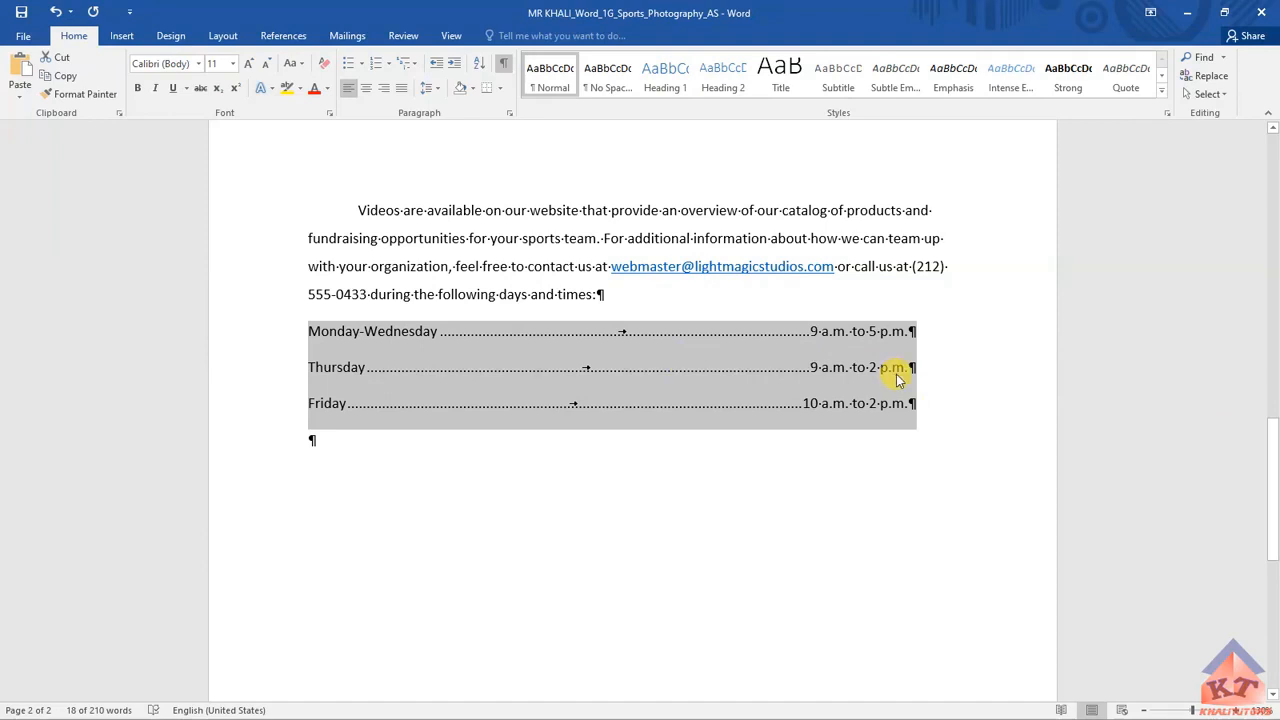